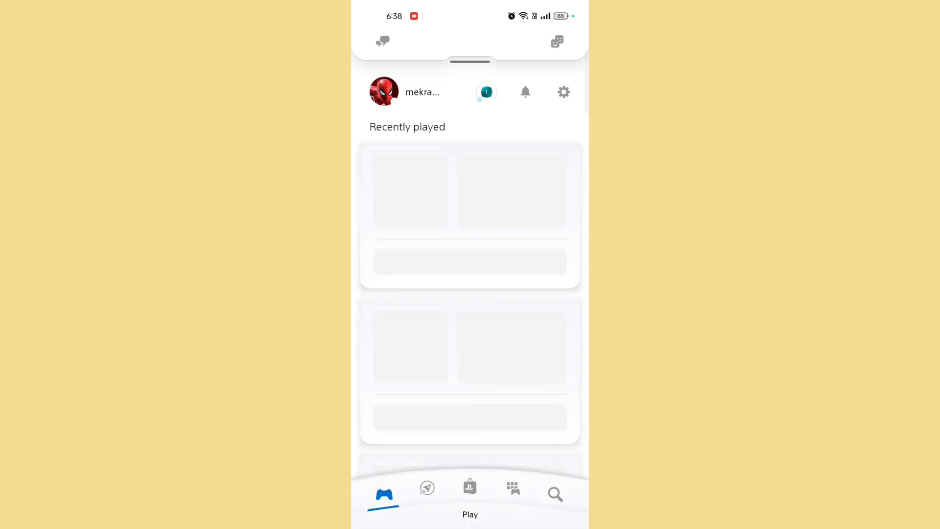
Switch to the Explore tab to view the Official News feed
{"action": "left_click", "coordinate": [426, 486]}
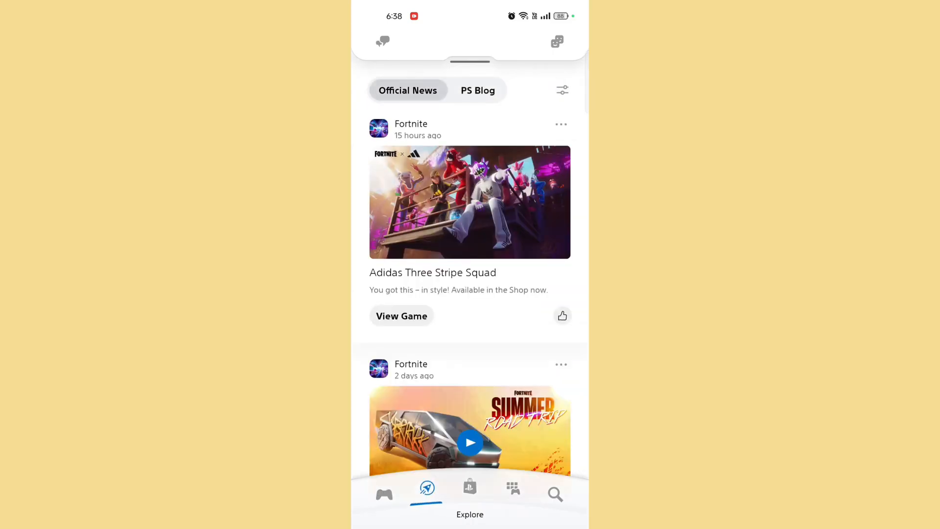
Open your own profile page via your avatar
{"action": "left_click", "coordinate": [383, 486]}
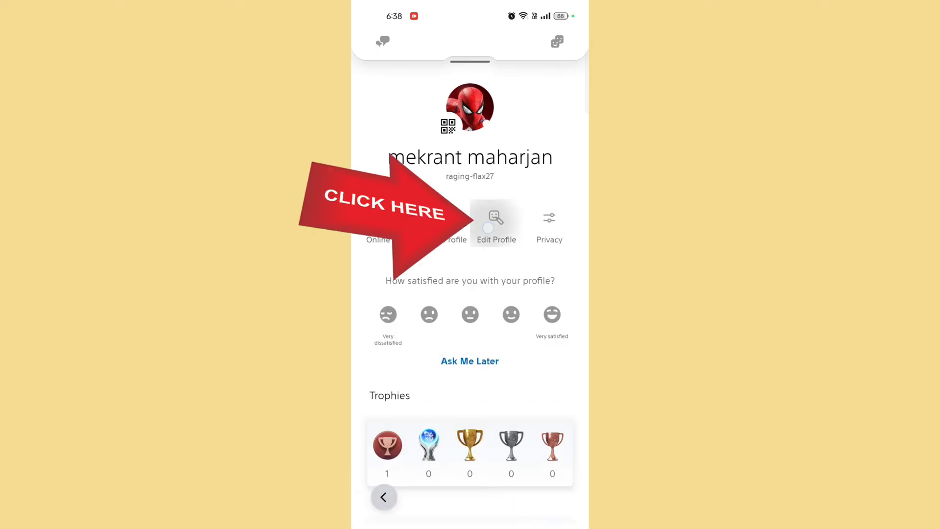
Open Edit Profile and the Profile Picture page showing the Spider-Man image
{"action": "left_click", "coordinate": [496, 219]}
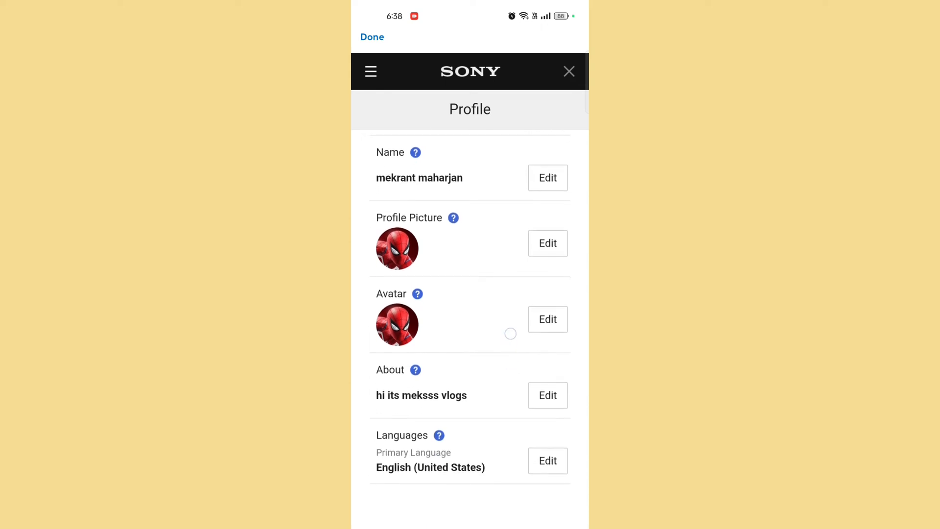
{"action": "left_click", "coordinate": [546, 243]}
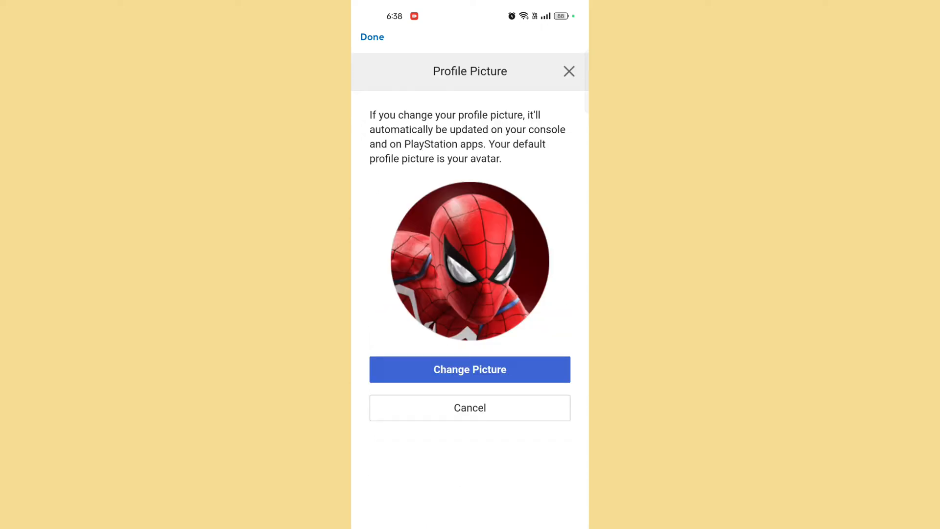
Start changing the picture and browse the gallery photo picker
{"action": "left_click", "coordinate": [469, 369]}
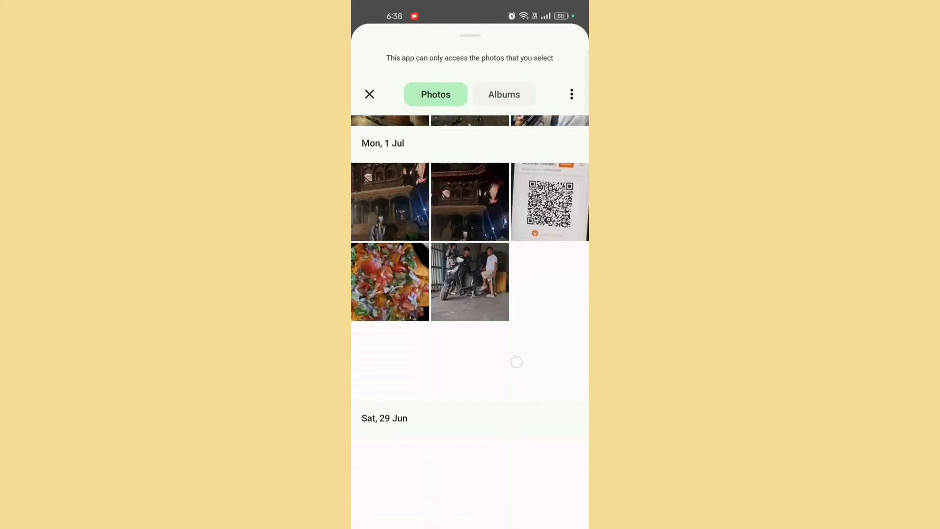
{"action": "scroll", "scroll_direction": "down", "scroll_amount": 3}
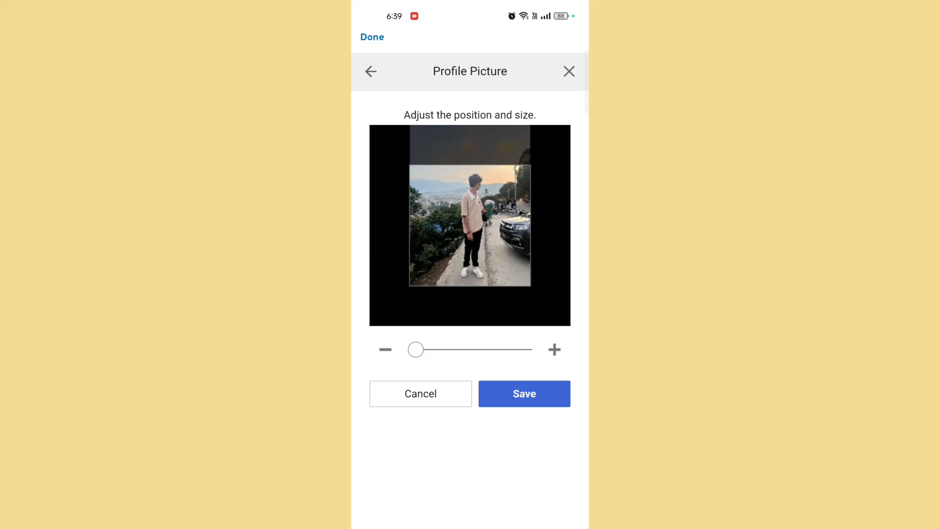
Save the photo with its current framing and confirm it as the profile picture
{"action": "left_click", "coordinate": [522, 393]}
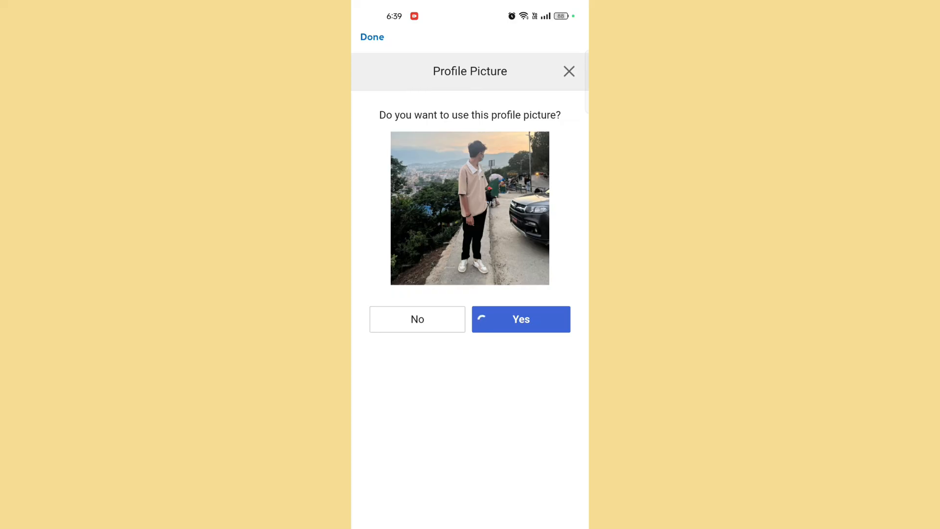
{"action": "left_click", "coordinate": [520, 318]}
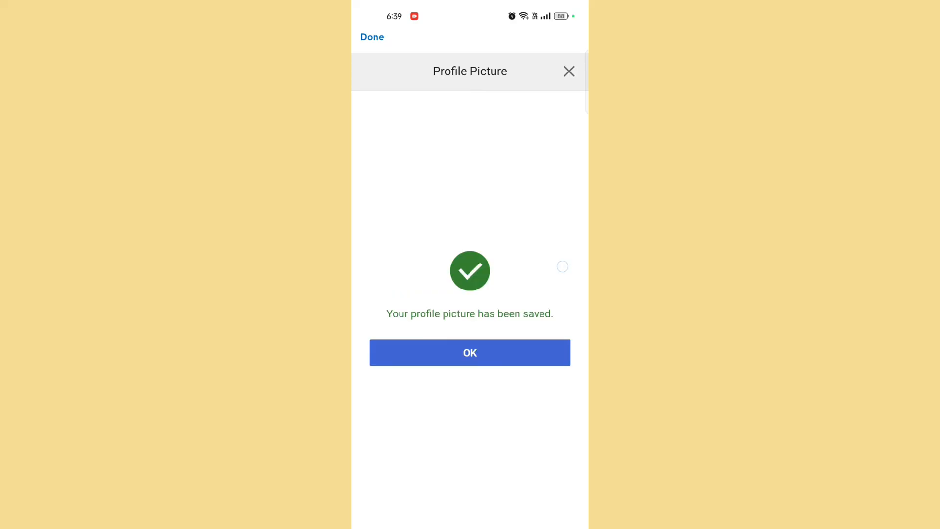